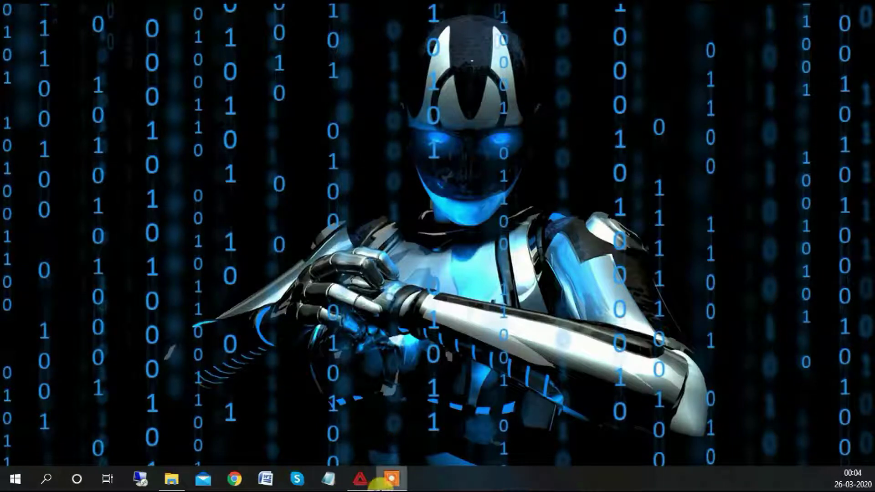
# - Restore the MetaTrader 4 terminal showing the EURUSD H1 chart from the taskbar
pyautogui.click(391, 478)
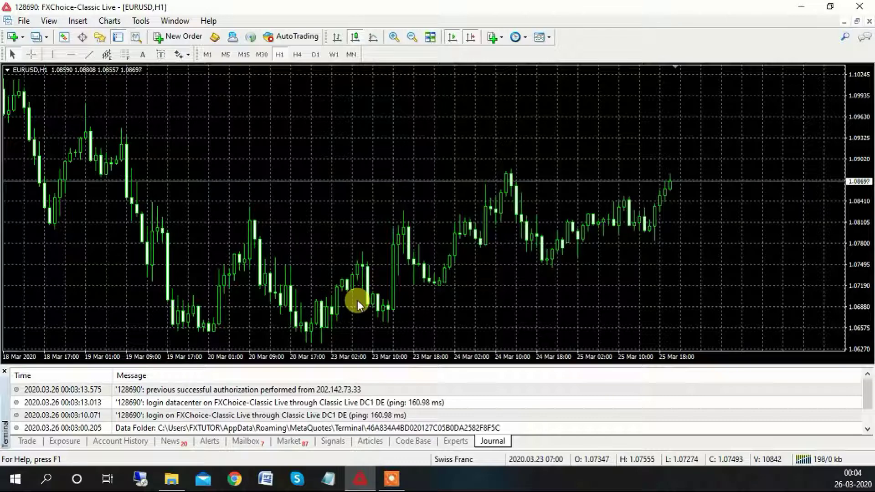
# - Copy Rolltnd.ex4 from the 2050 folder and return to the MetaTrader chart
pyautogui.click(170, 479)
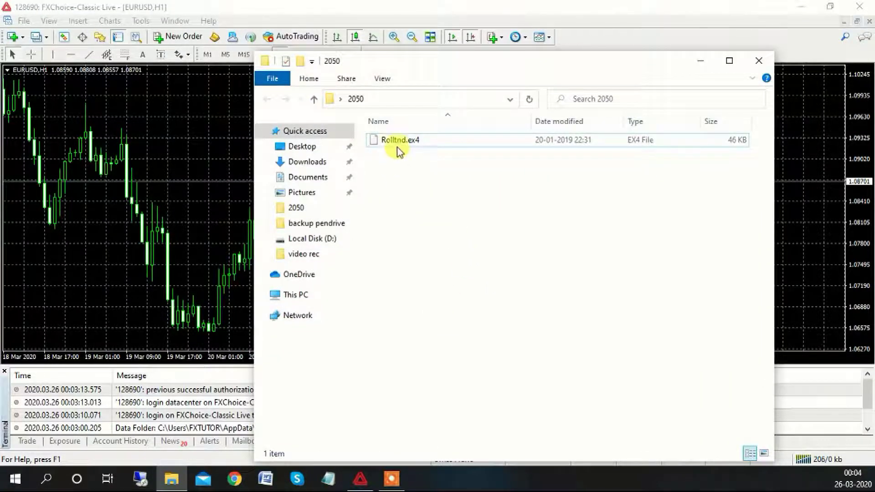
pyautogui.rightClick(395, 139)
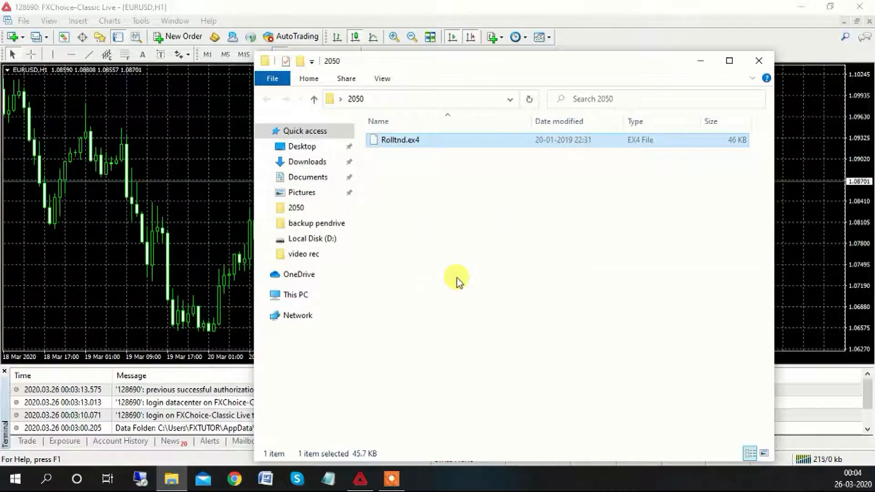
pyautogui.click(758, 60)
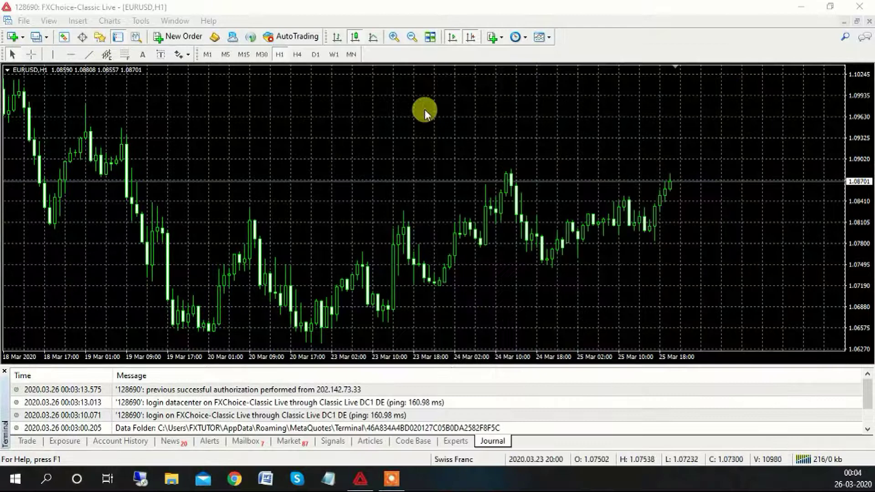
pyautogui.moveTo(106, 92)
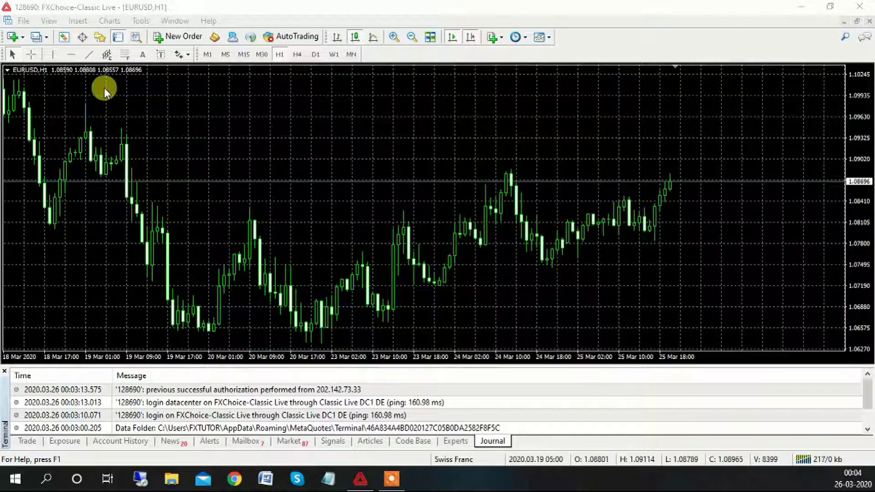
pyautogui.moveTo(24, 21)
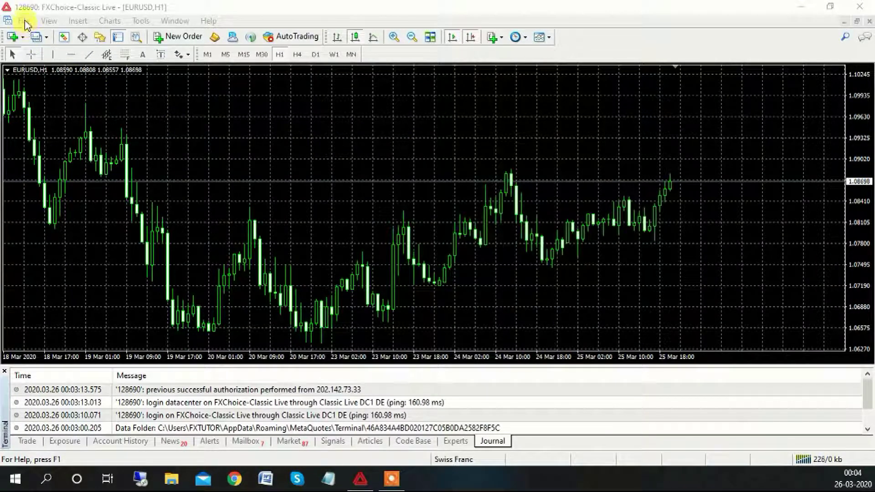
# - Open the terminal's data folder from the File menu
pyautogui.click(23, 20)
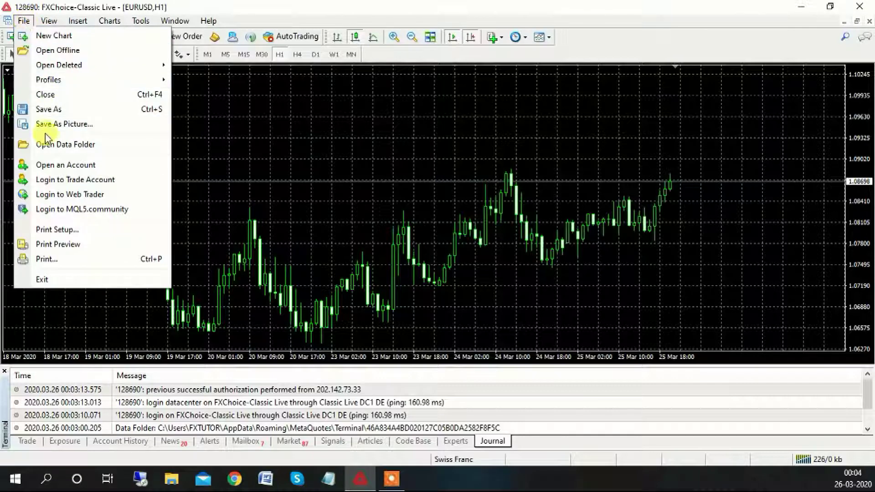
pyautogui.moveTo(85, 147)
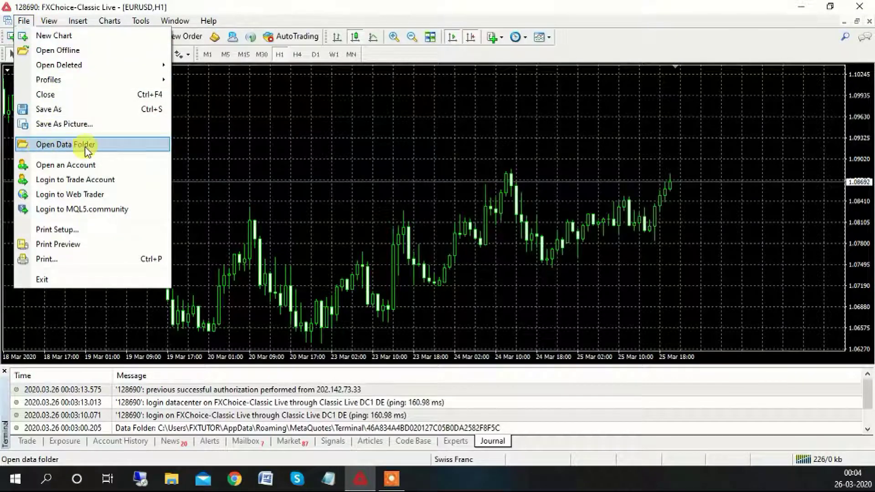
pyautogui.click(69, 144)
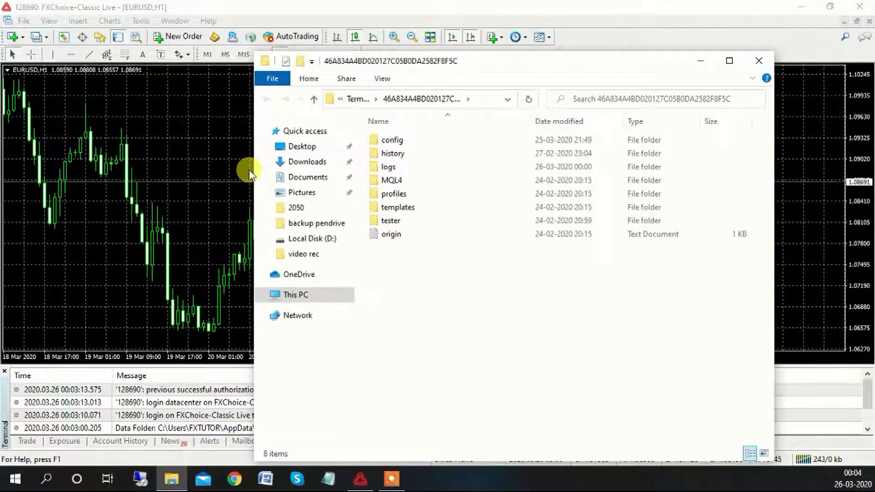
pyautogui.moveTo(435, 226)
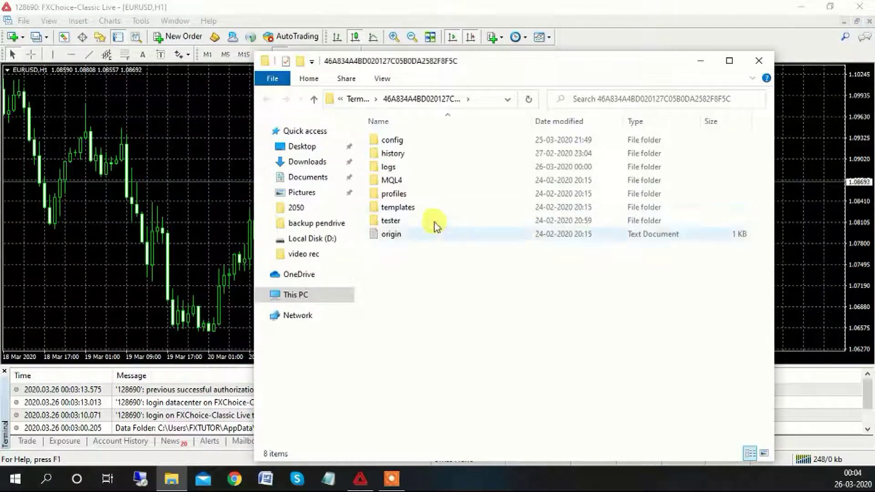
# - Navigate into MQL4 > Experts and bring up the folder's context menu
pyautogui.click(391, 180)
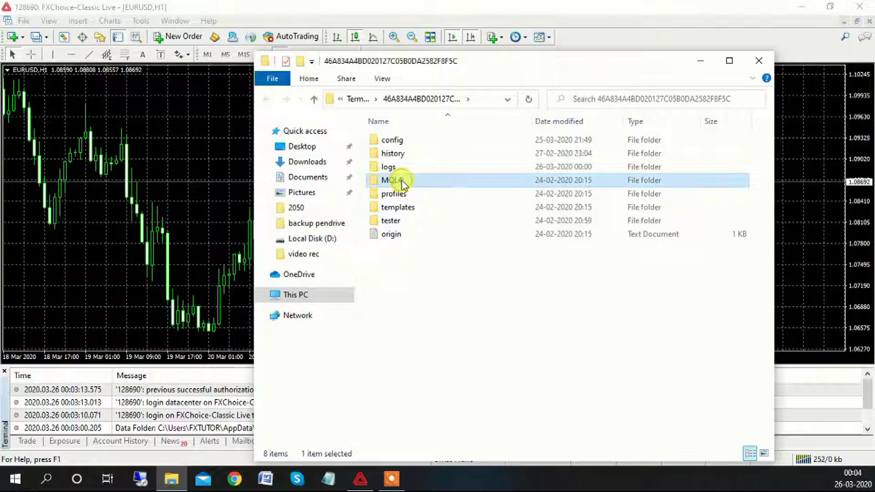
pyautogui.doubleClick(391, 179)
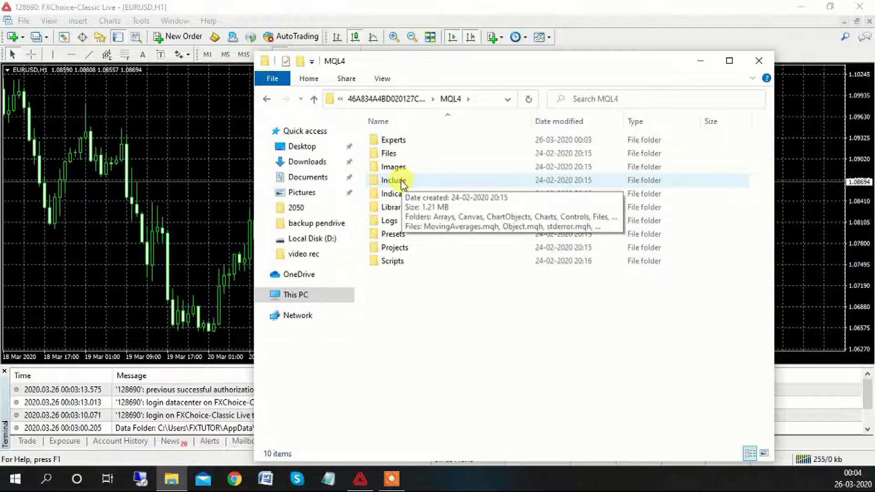
pyautogui.doubleClick(392, 140)
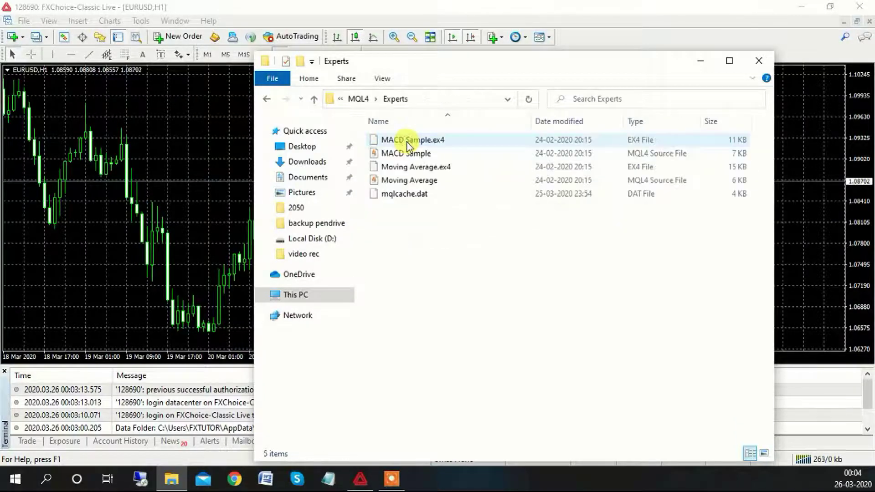
pyautogui.rightClick(405, 235)
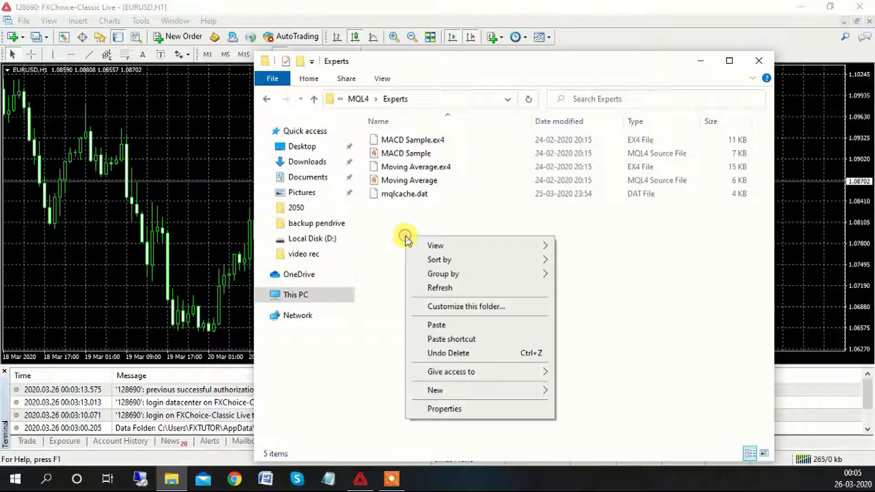
pyautogui.moveTo(407, 240)
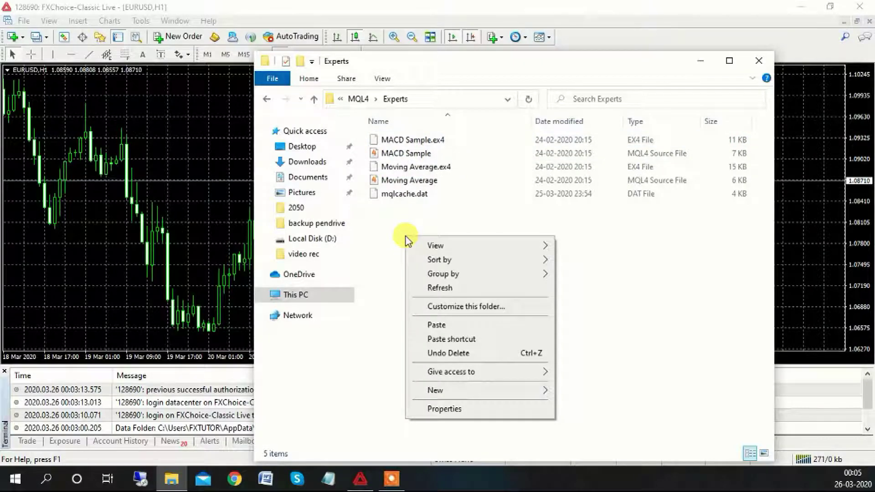
pyautogui.moveTo(449, 339)
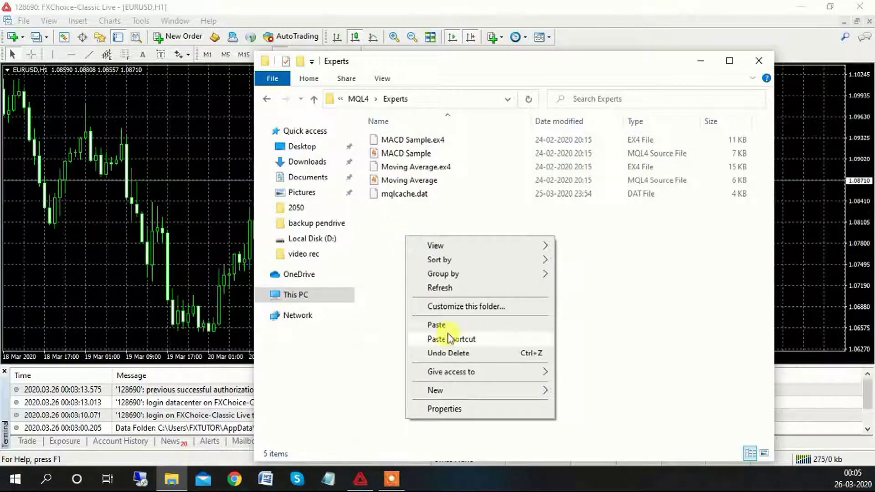
# - Paste Rolltnd.ex4 into the Experts folder and switch back to MetaTrader
pyautogui.click(436, 325)
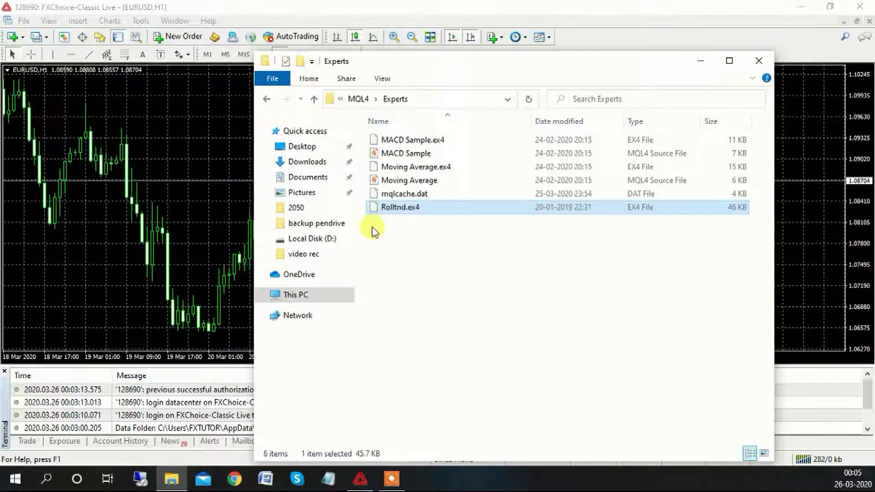
pyautogui.moveTo(424, 211)
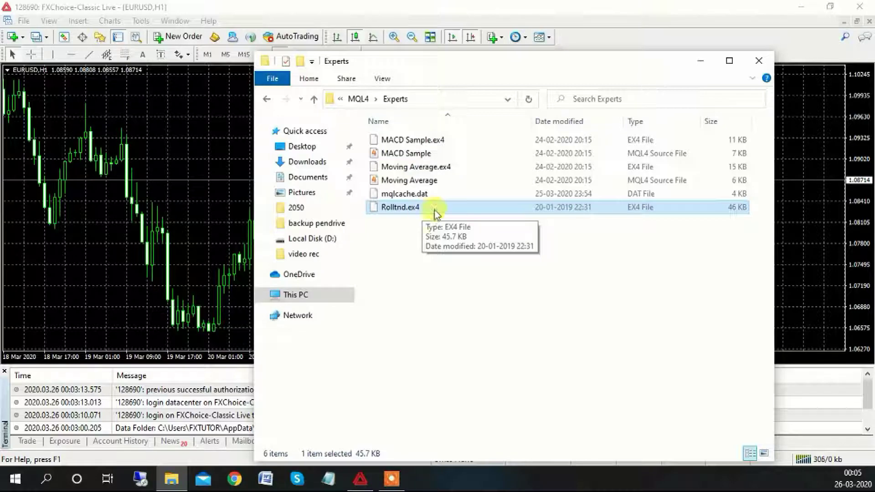
pyautogui.click(758, 60)
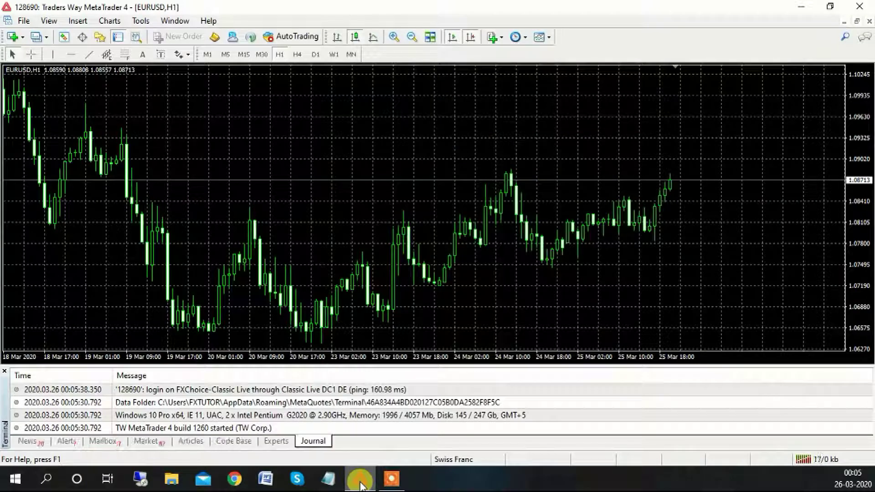
# - Switch to the restarted FXChoice MetaTrader 4 terminal window
pyautogui.click(26, 441)
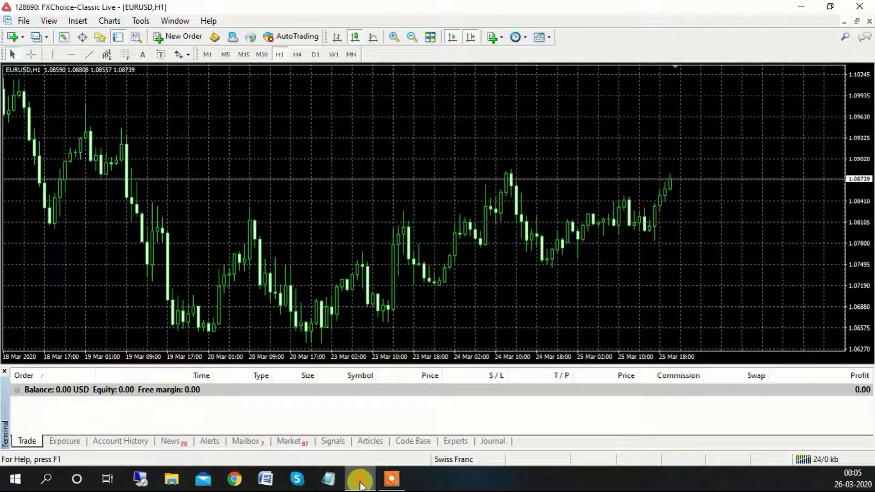
pyautogui.click(492, 441)
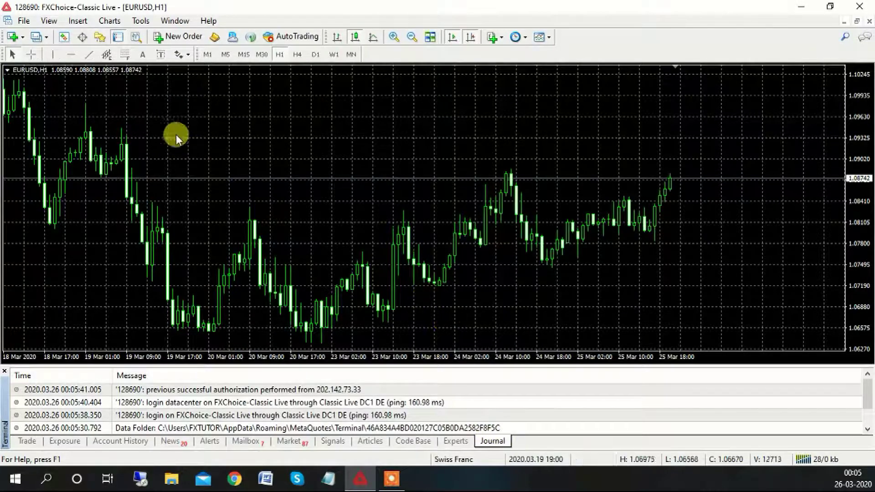
pyautogui.moveTo(98, 37)
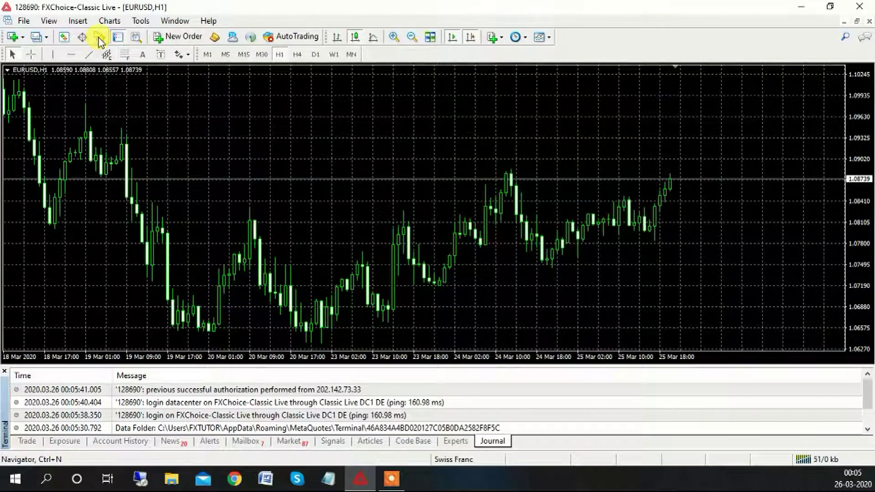
# - In the Navigator, choose 'Attach to a chart' for the Rolltnd expert advisor
pyautogui.click(99, 36)
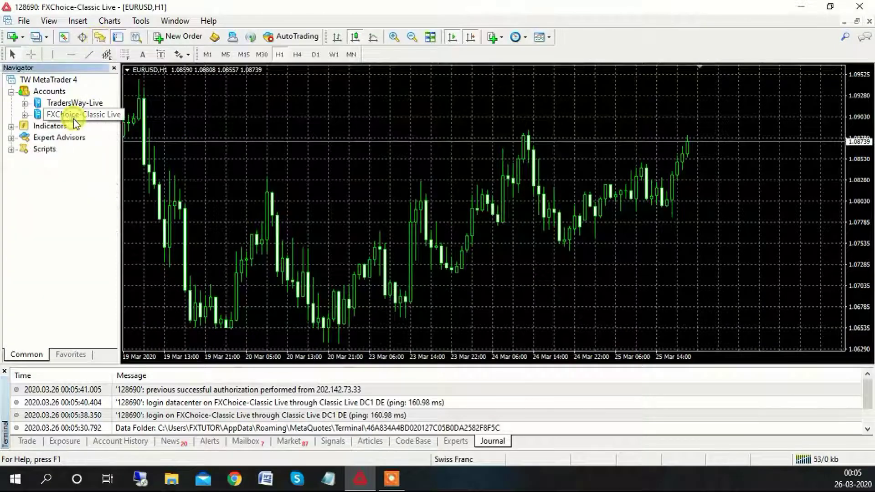
pyautogui.click(82, 114)
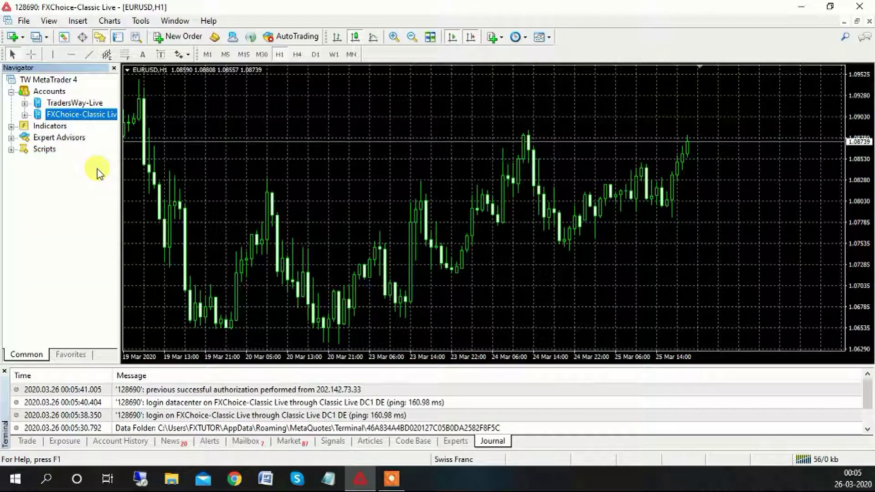
pyautogui.moveTo(94, 168)
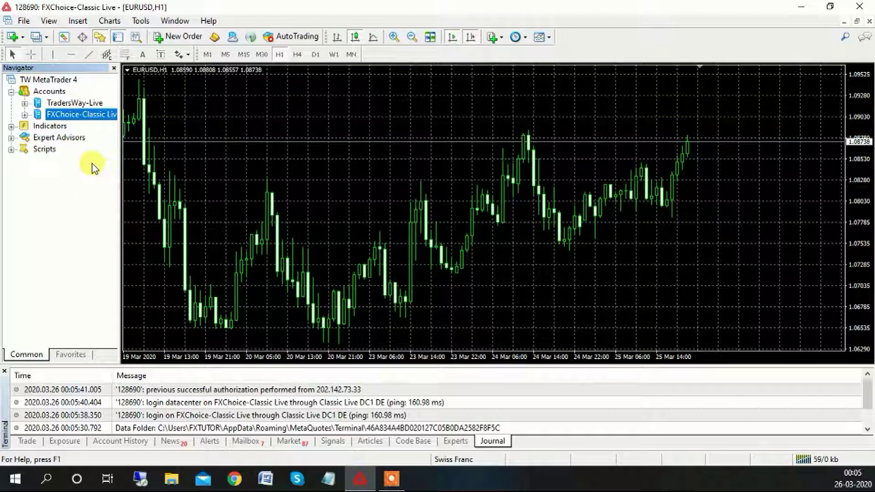
pyautogui.moveTo(75, 144)
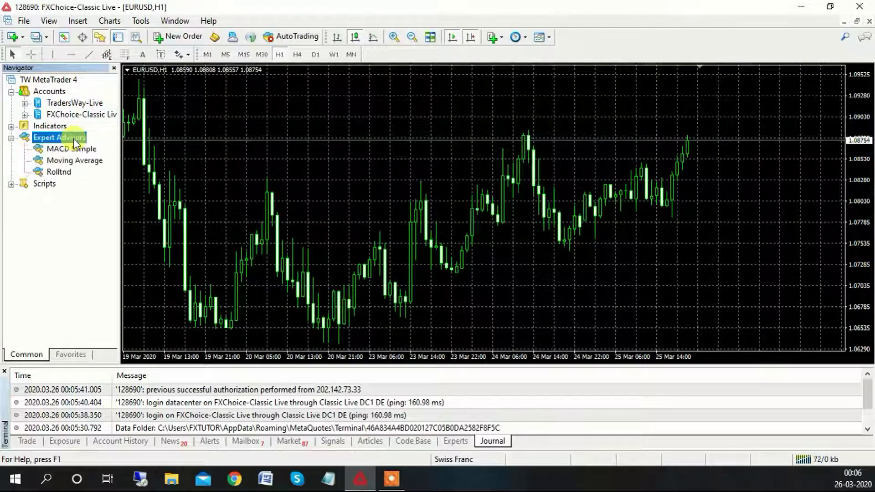
pyautogui.moveTo(58, 172)
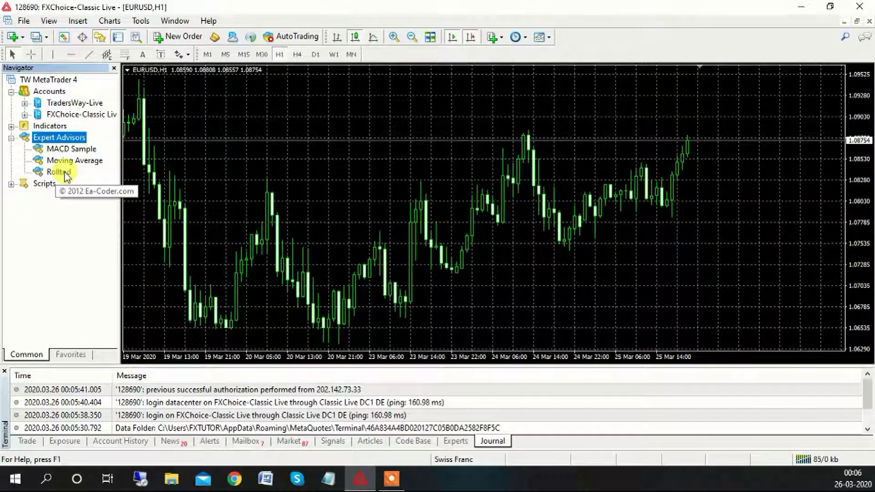
pyautogui.rightClick(58, 171)
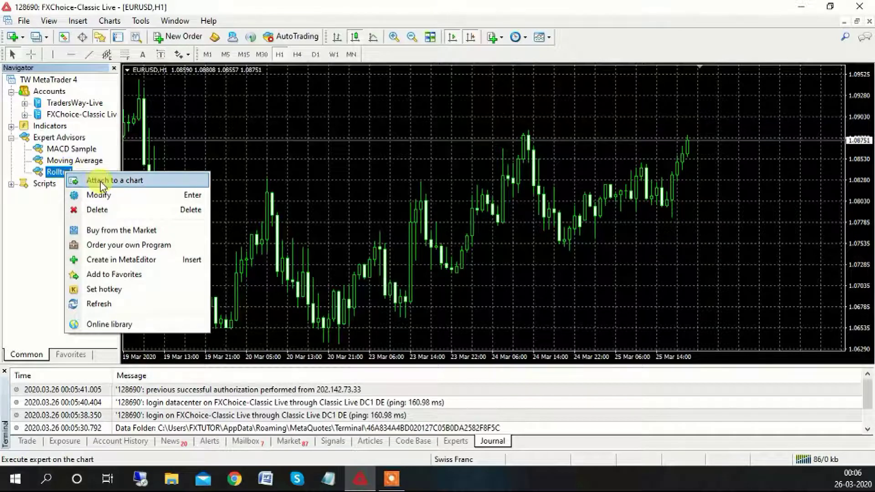
pyautogui.click(114, 179)
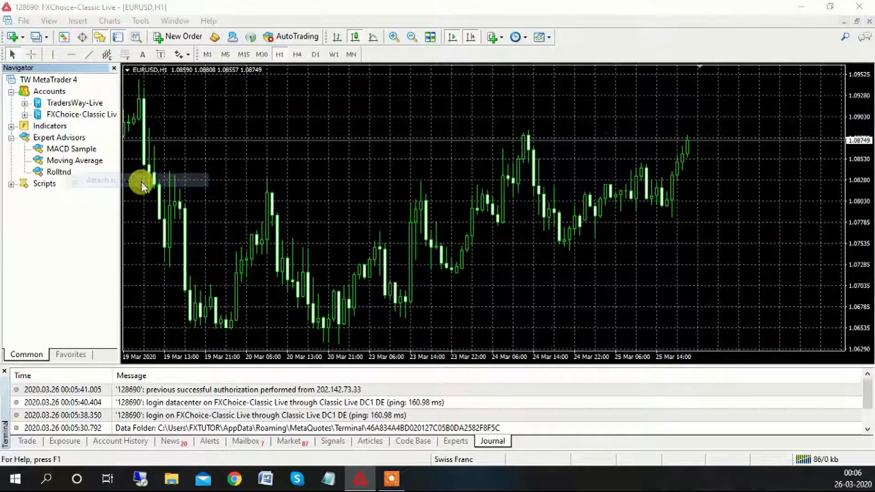
# - Enable live trading and DLL imports for Rolltnd, confirm, and dismiss the alert
pyautogui.doubleClick(58, 172)
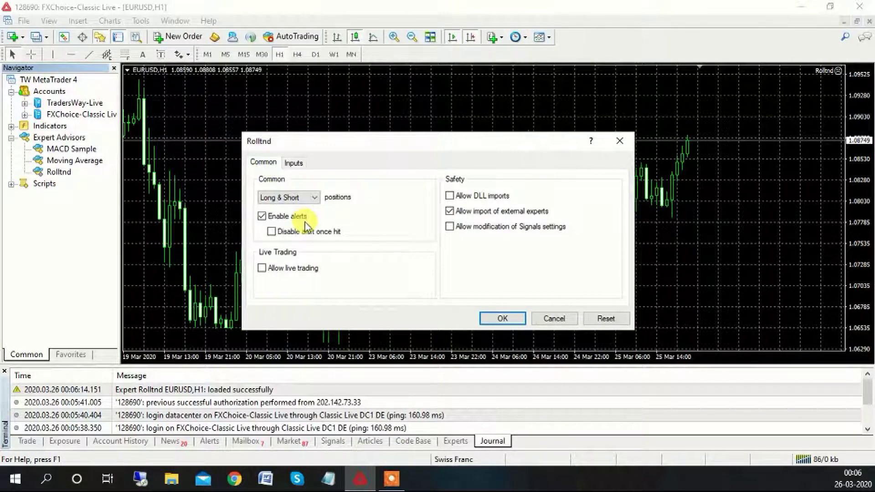
pyautogui.moveTo(396, 236)
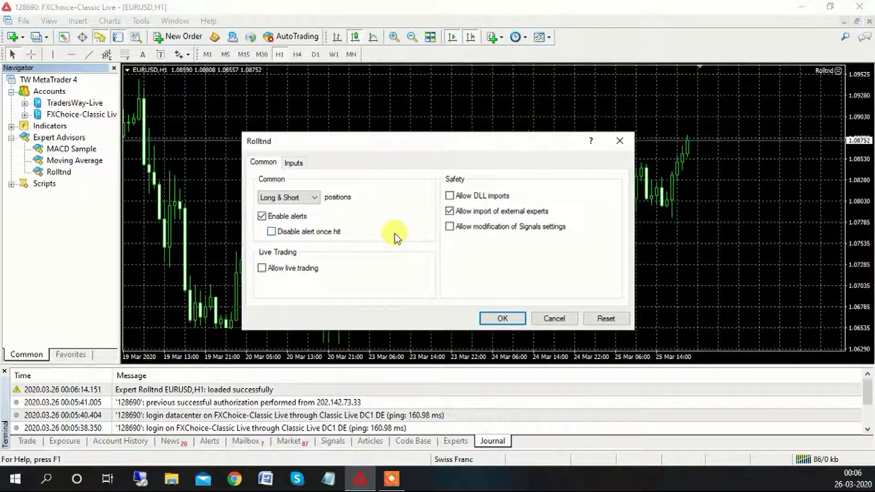
pyautogui.moveTo(391, 234)
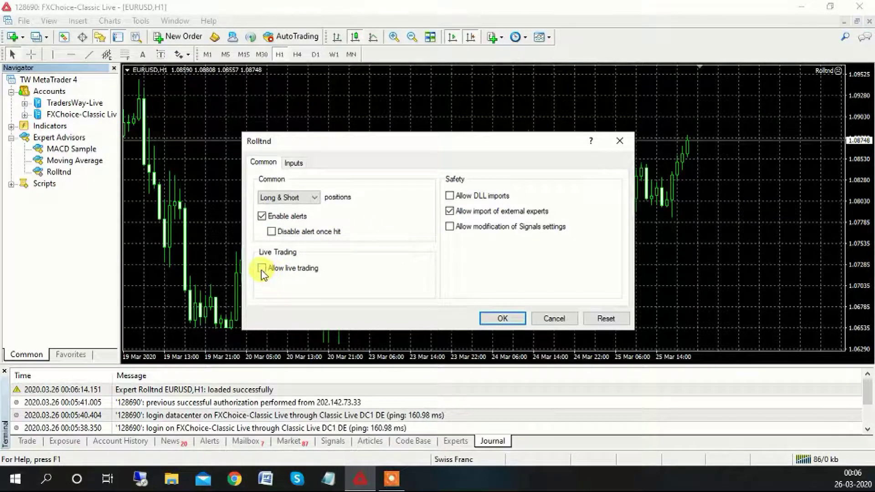
pyautogui.click(261, 268)
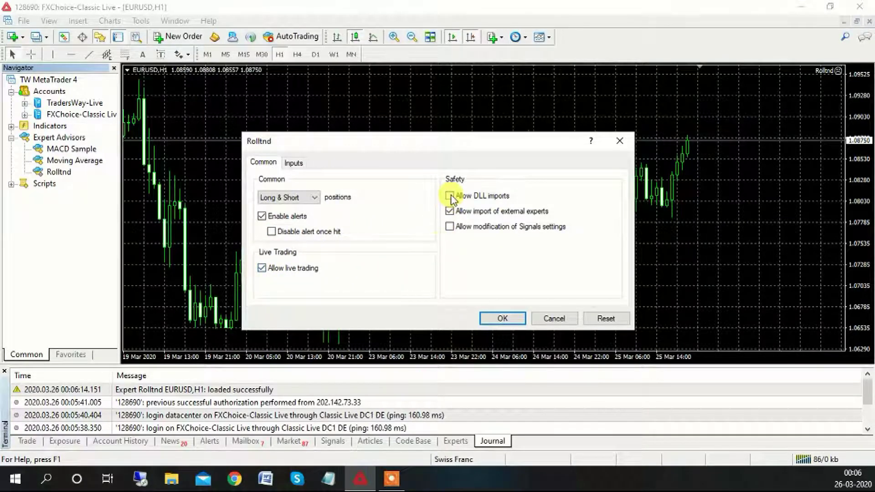
pyautogui.click(450, 196)
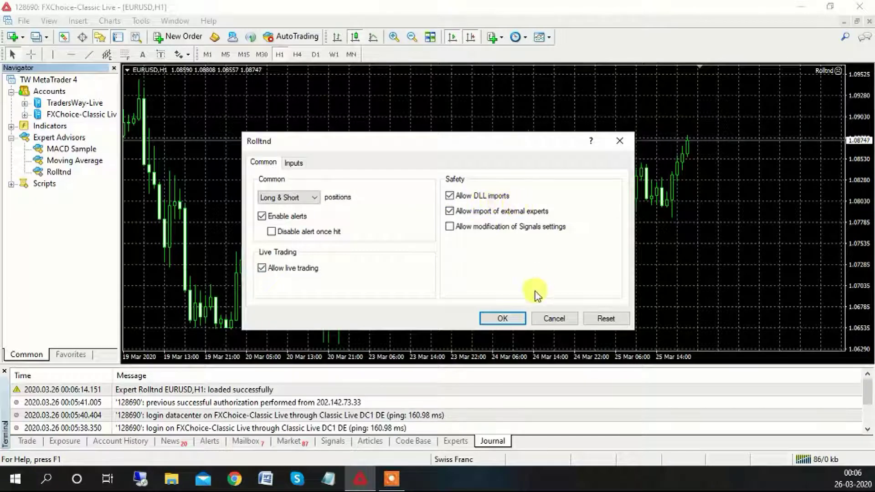
pyautogui.click(501, 318)
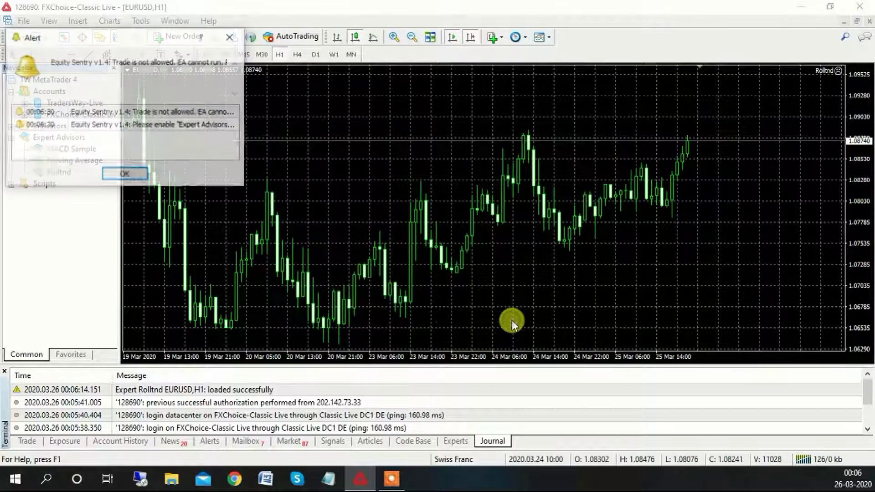
pyautogui.click(124, 173)
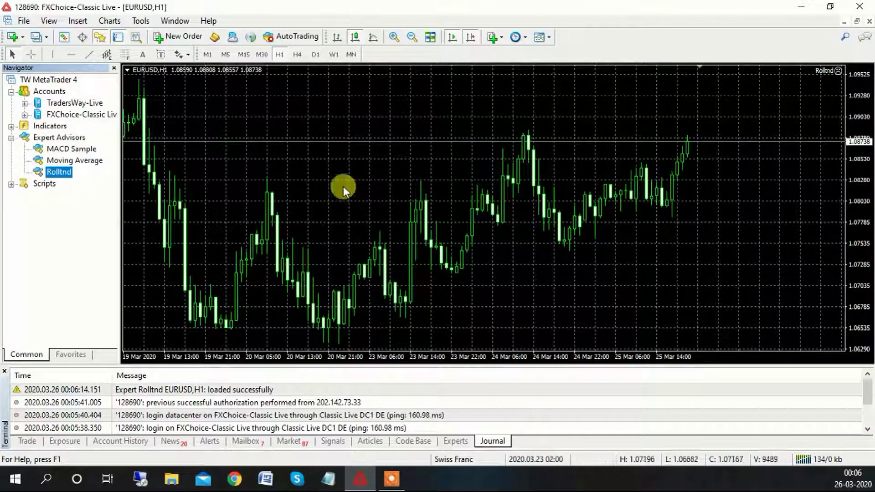
pyautogui.moveTo(293, 36)
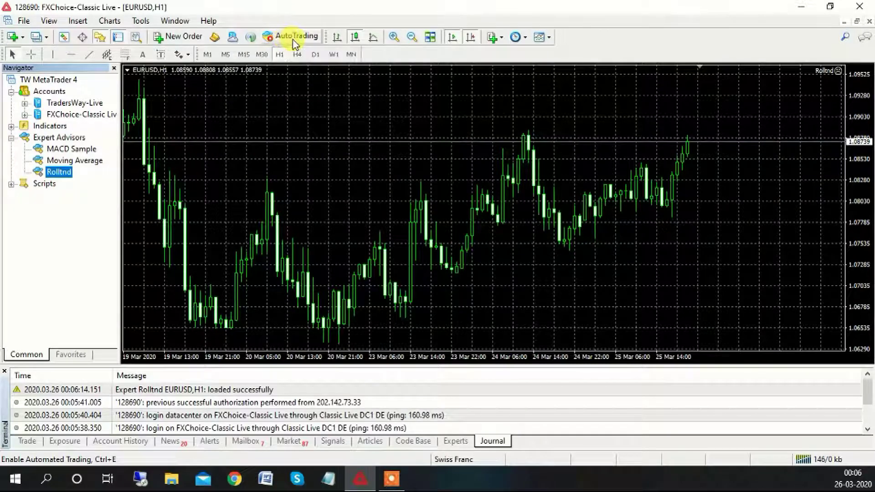
# - Turn on AutoTrading from the toolbar
pyautogui.click(290, 36)
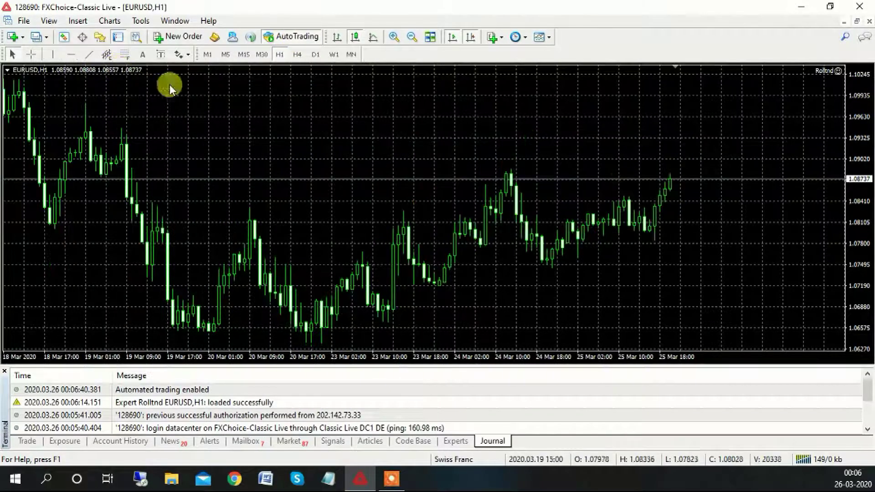
pyautogui.moveTo(687, 277)
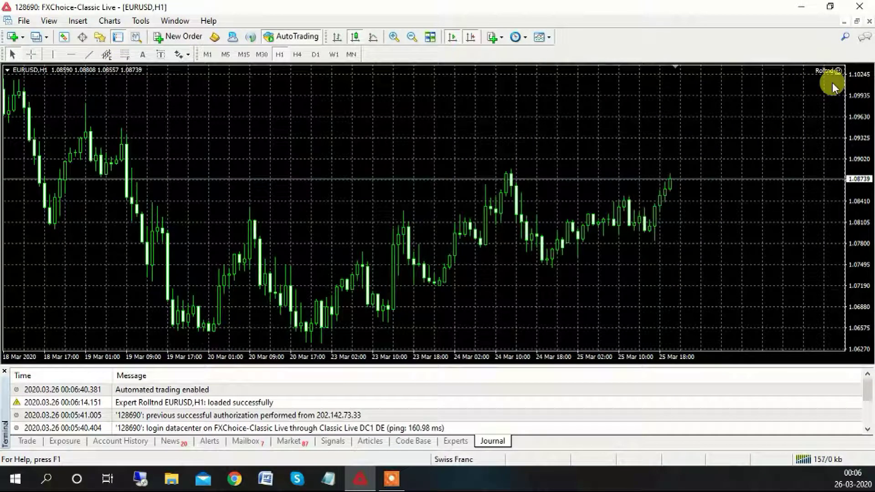
pyautogui.moveTo(840, 81)
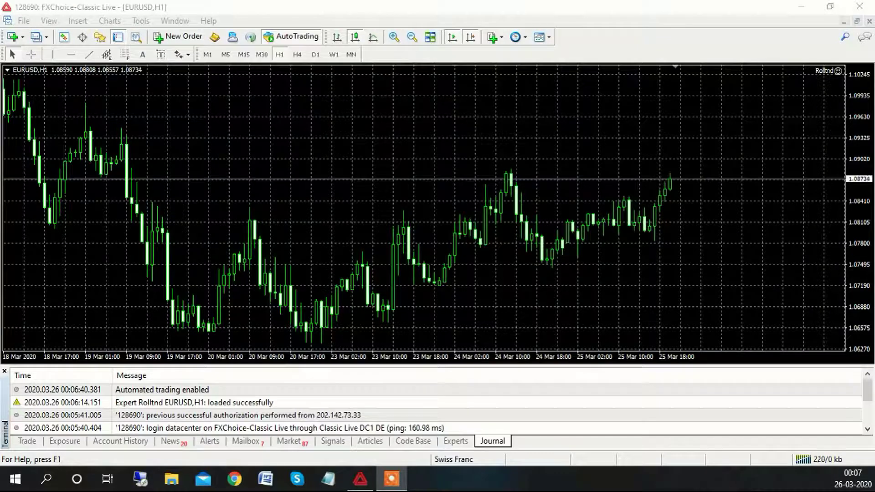
pyautogui.moveTo(825, 42)
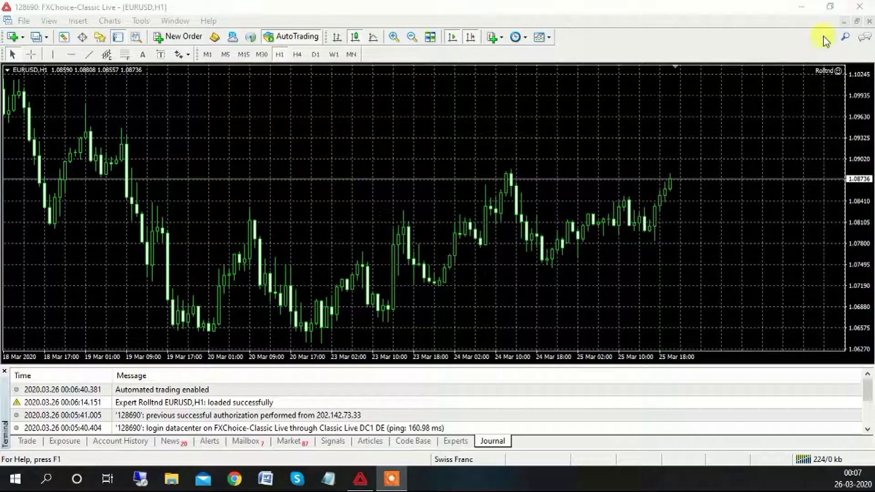